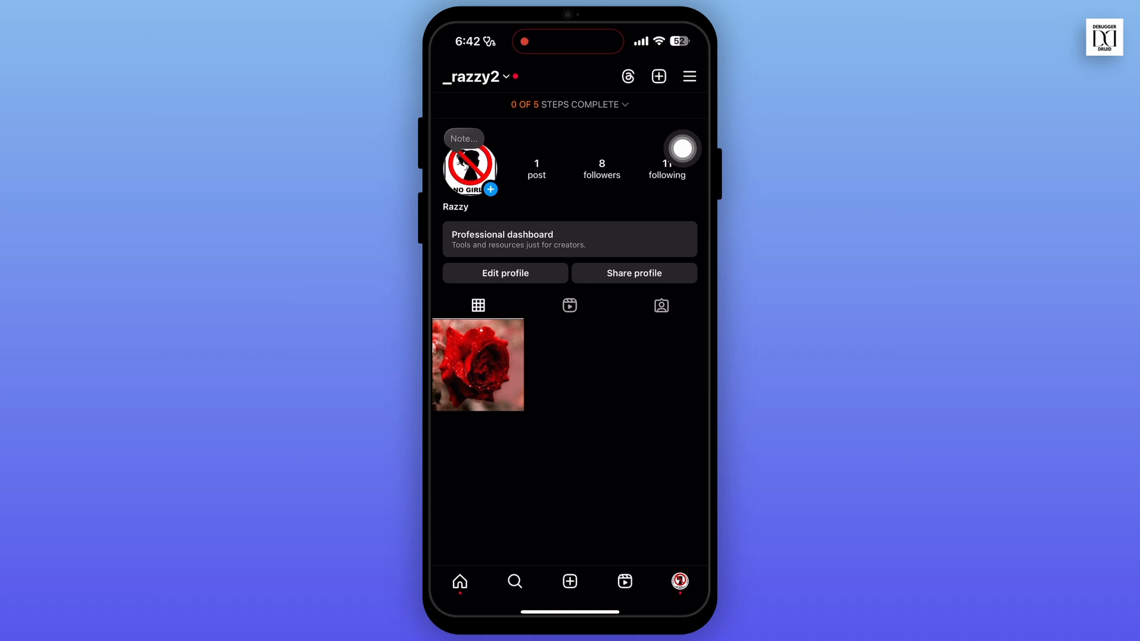
# - Reach Settings and activity from the profile's hamburger menu
pyautogui.click(687, 76)
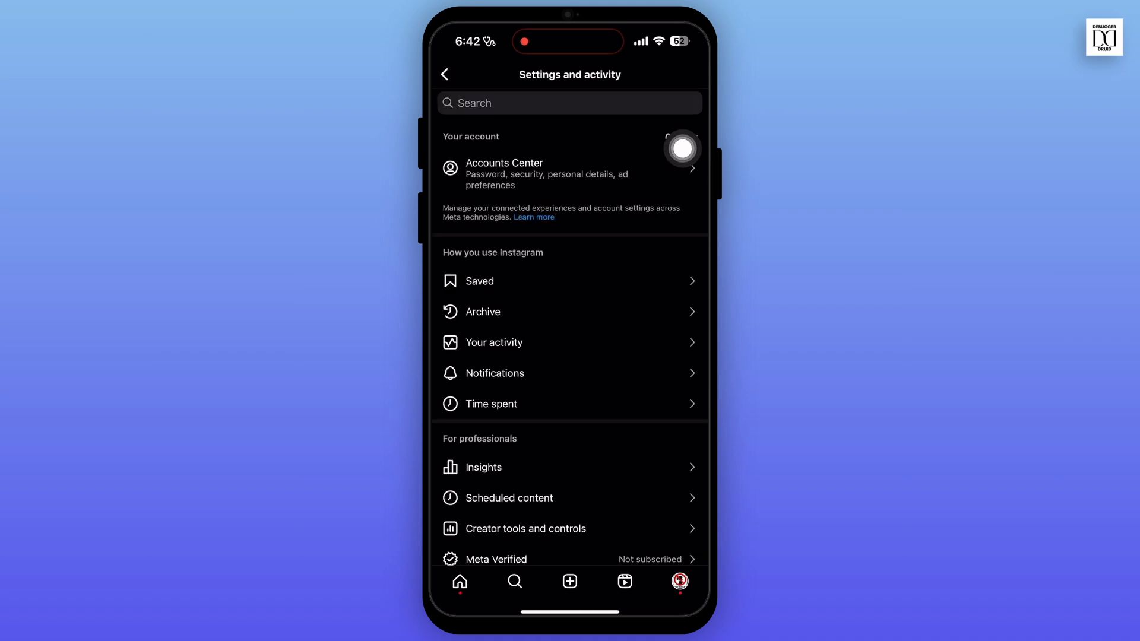
# - Search settings for 'sea' and land on the Search history list of past searches
pyautogui.write('re')
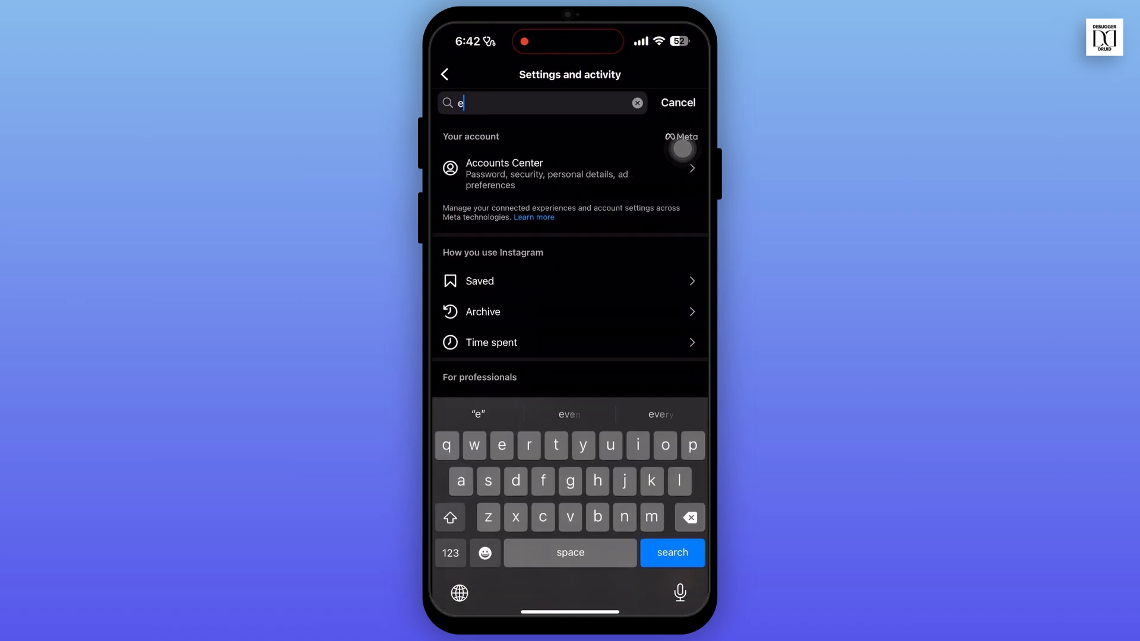
pyautogui.write('sa')
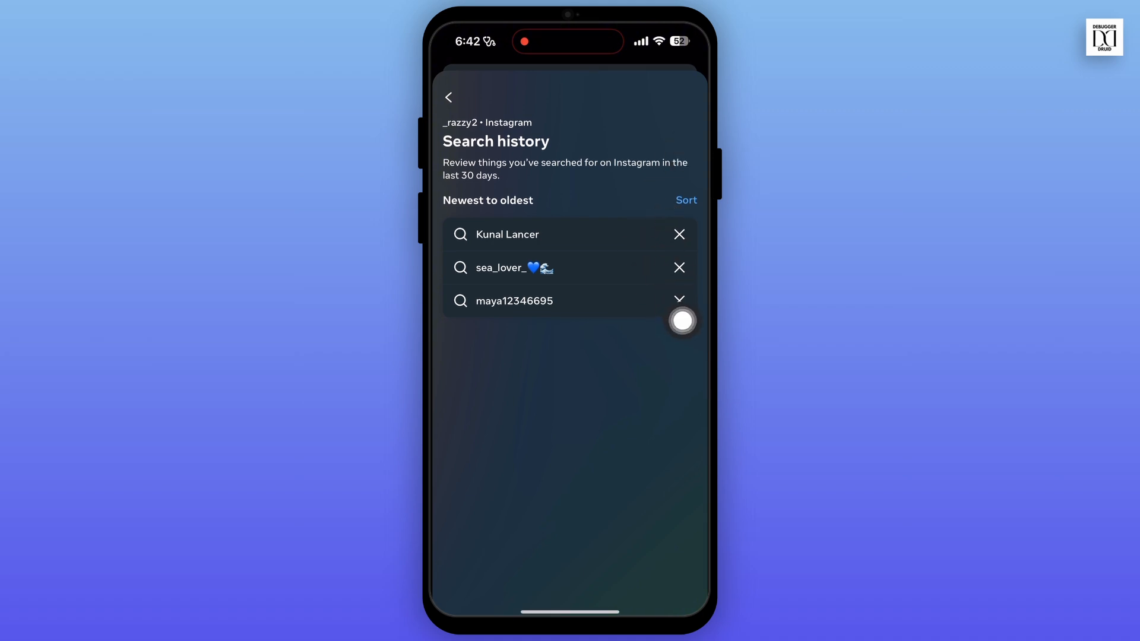
pyautogui.click(678, 299)
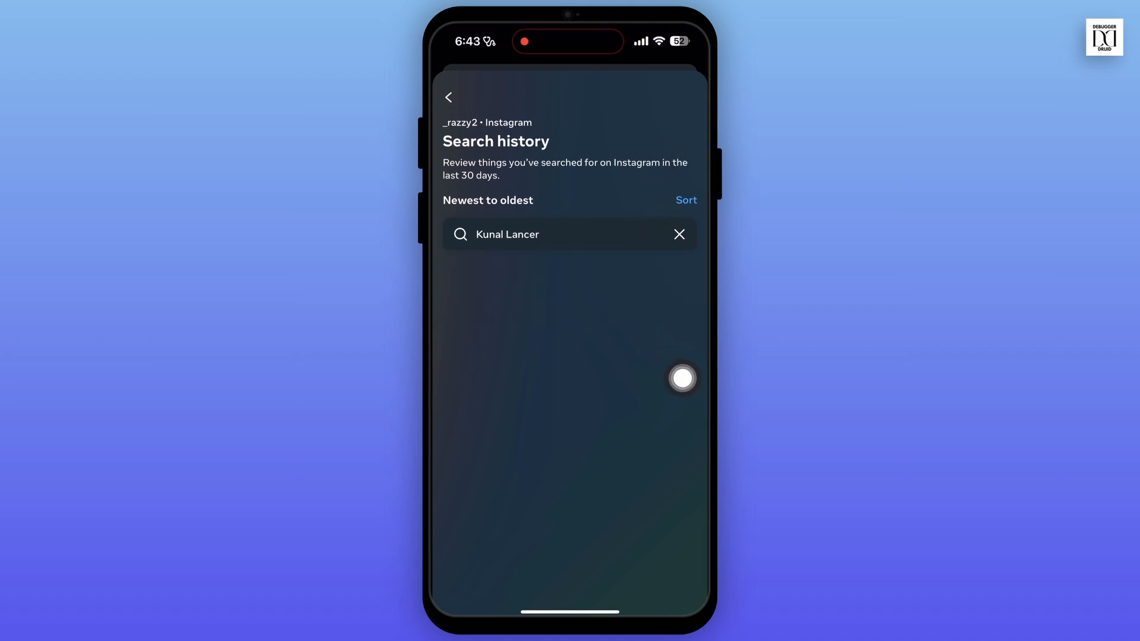
pyautogui.click(678, 234)
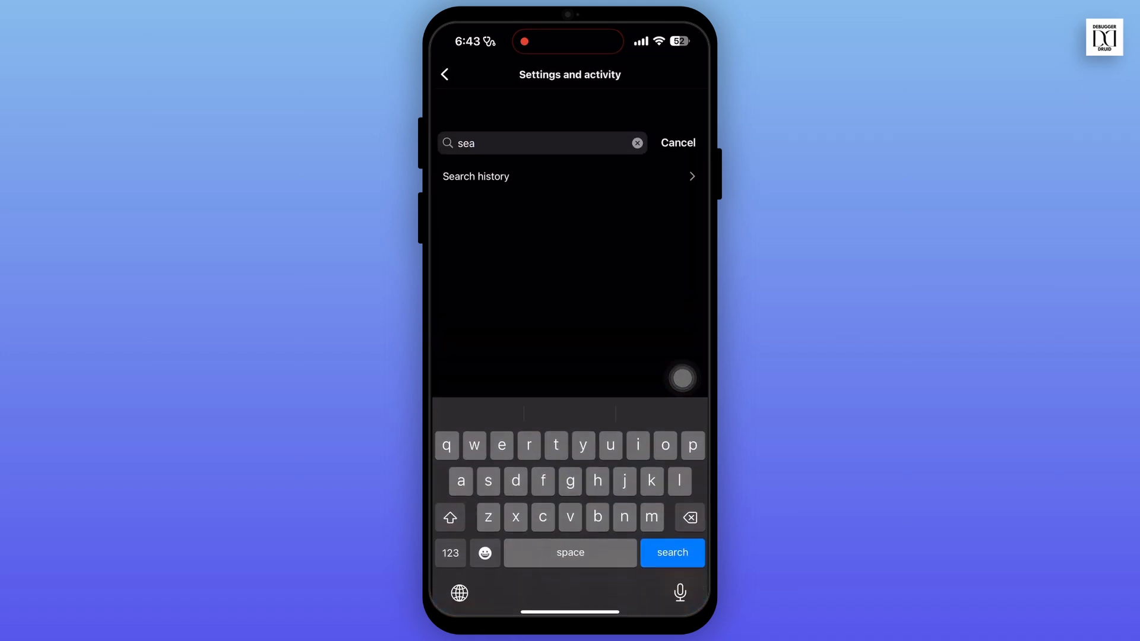
# - Leave settings via Home and scroll through the Explore grid of suggested posts
pyautogui.click(677, 142)
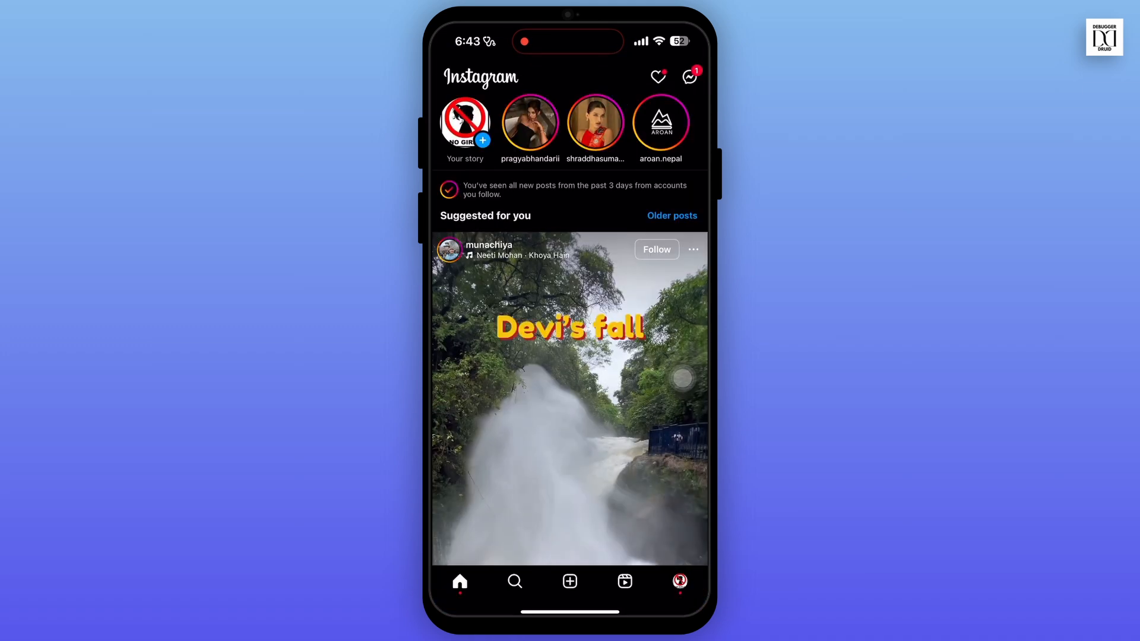
pyautogui.click(515, 581)
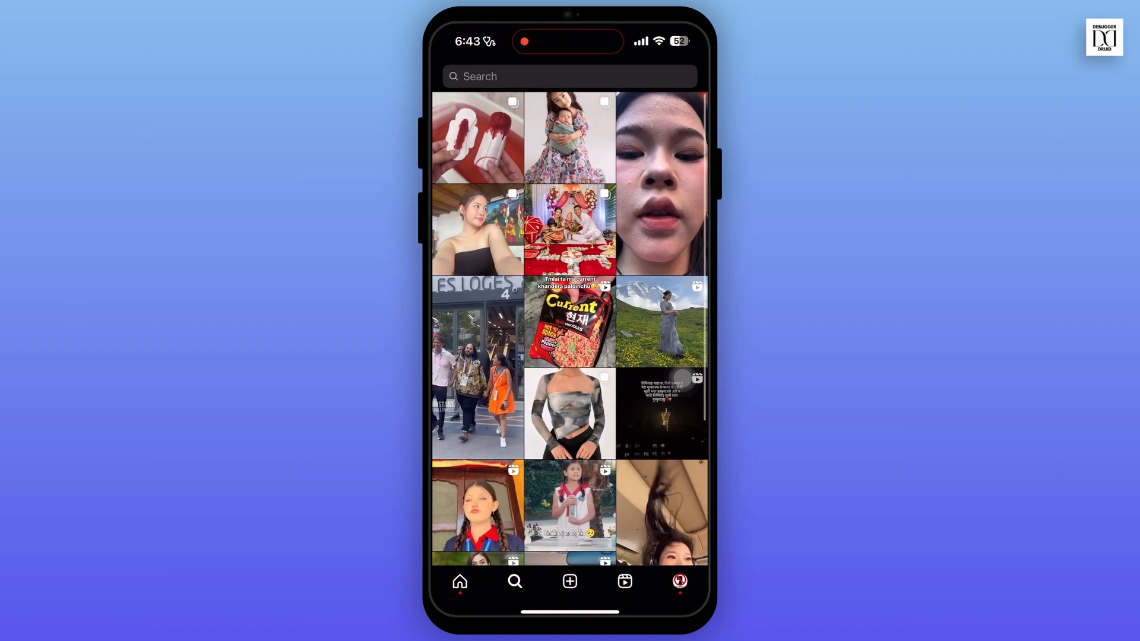
pyautogui.scroll(-3)
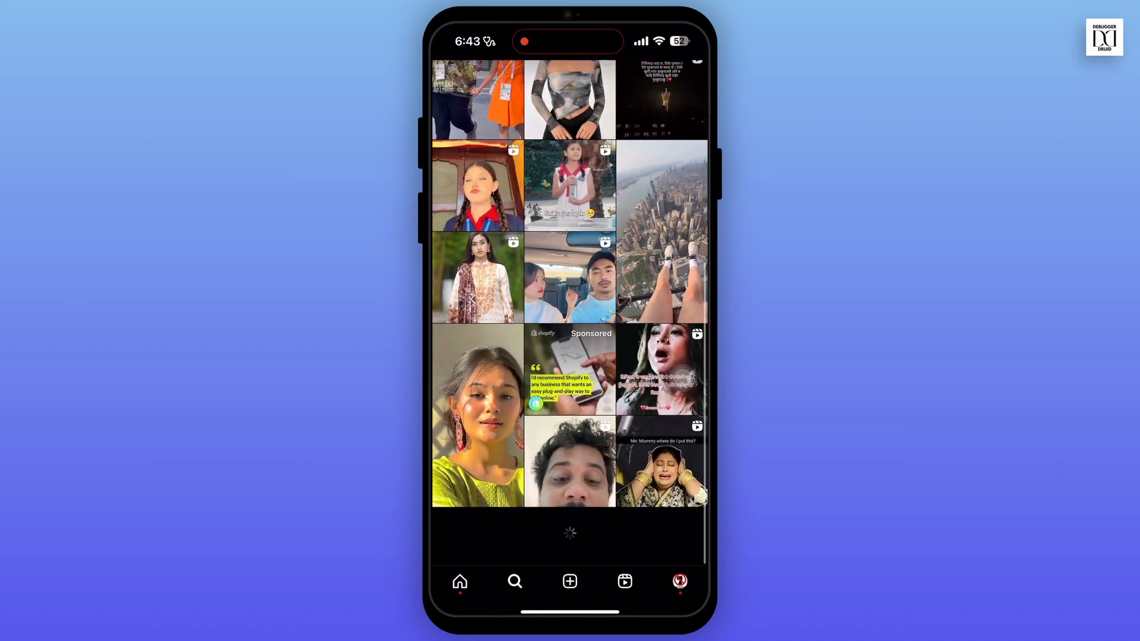
pyautogui.scroll(-3)
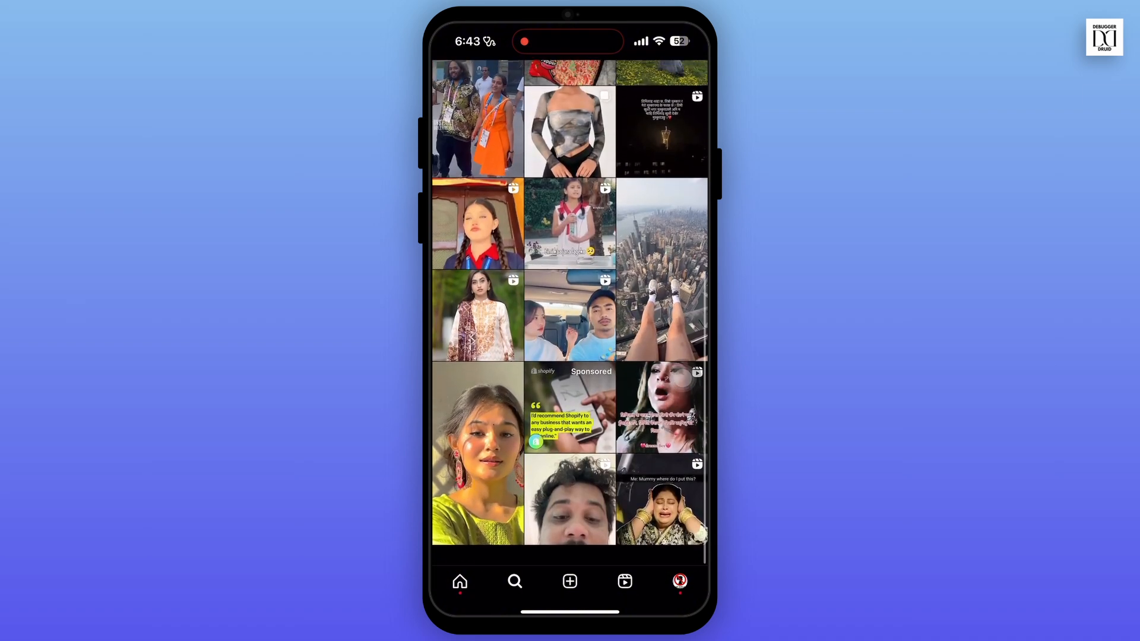